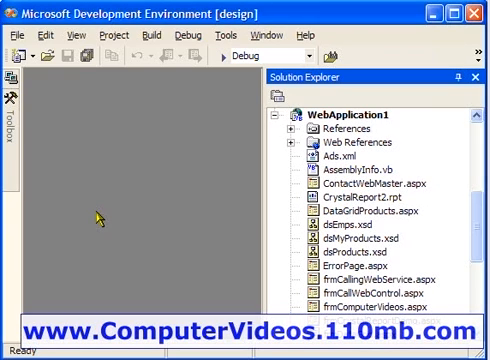
pyautogui.moveTo(261, 211)
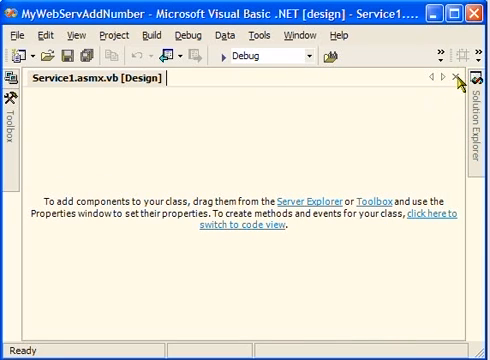
pyautogui.moveTo(433, 218)
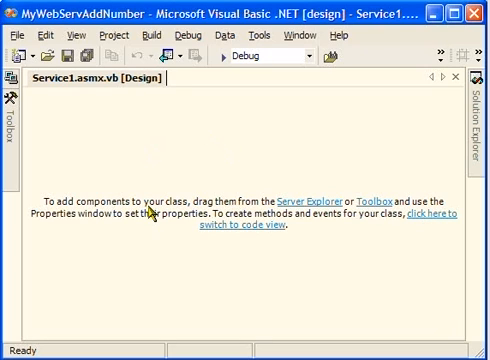
pyautogui.moveTo(425, 252)
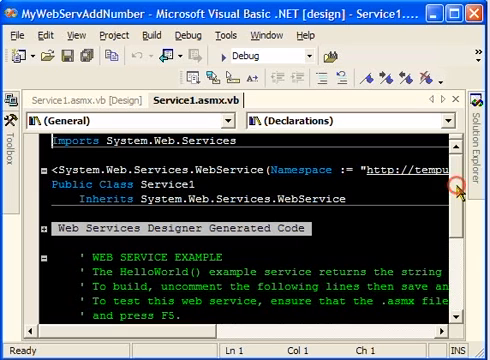
# Scroll the Service1.asmx.vb code down to the commented HelloWorld WebMethod
pyautogui.scroll(-3)
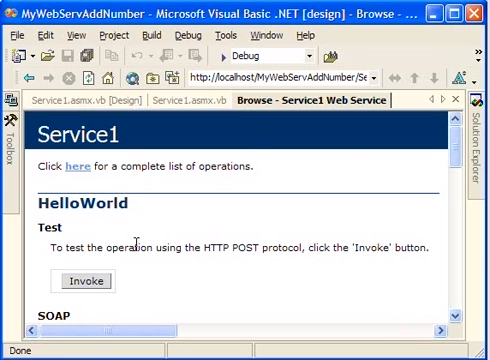
# Invoke HelloWorld from the Service1 test page to get the 'Hello World' XML
pyautogui.scroll(-3)
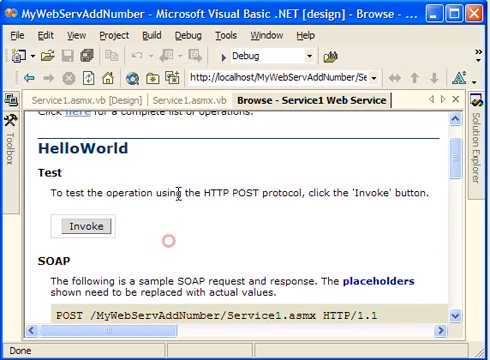
pyautogui.scroll(-3)
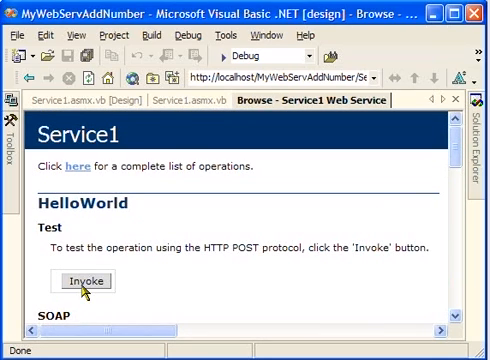
pyautogui.click(84, 281)
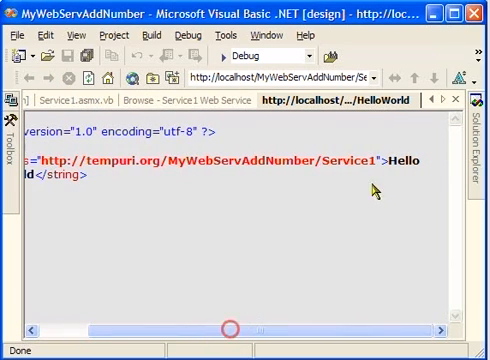
pyautogui.hscroll(-3)
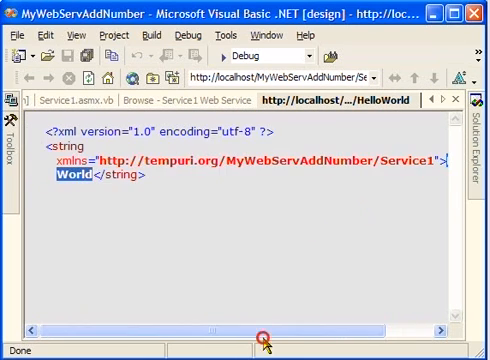
pyautogui.moveTo(215, 293)
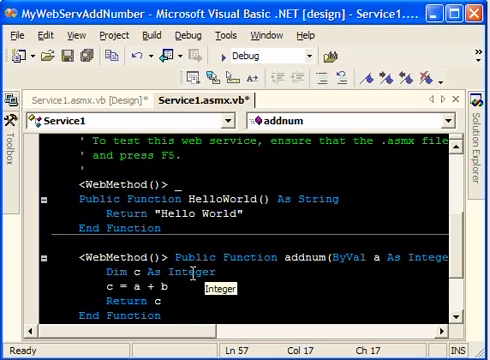
pyautogui.moveTo(447, 222)
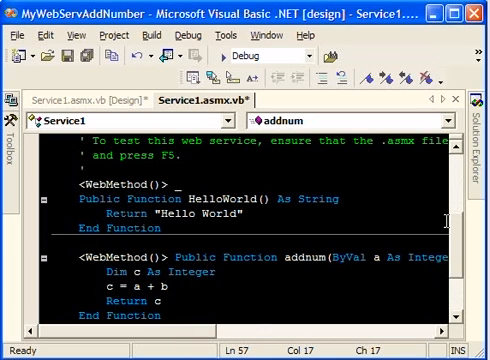
# Scroll down Service1.asmx.vb to where the addnum web method goes
pyautogui.scroll(-3)
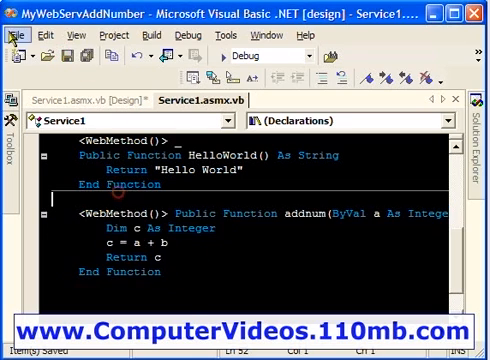
# Invoke addnum with a=2 and b=5 on its test page
pyautogui.click(13, 35)
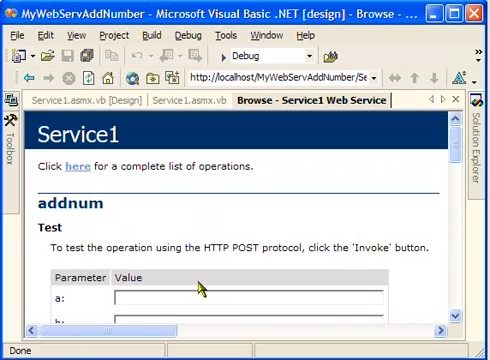
pyautogui.scroll(-3)
pyautogui.write('2')
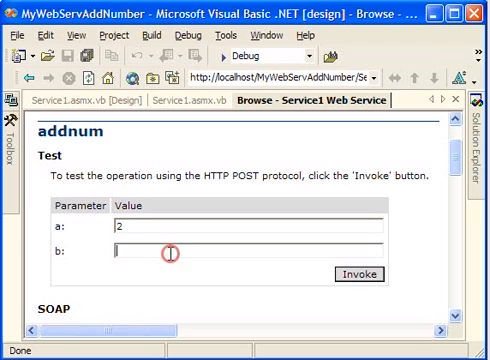
pyautogui.write('5')
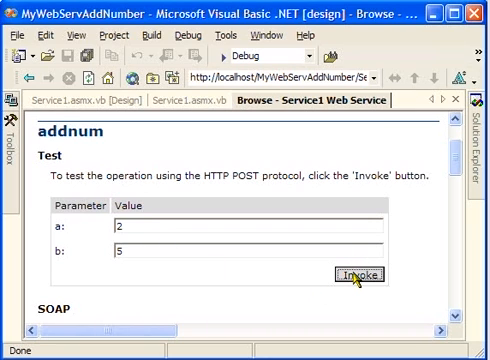
pyautogui.click(356, 273)
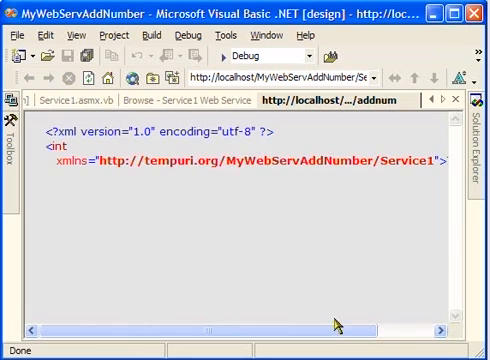
pyautogui.hscroll(3)
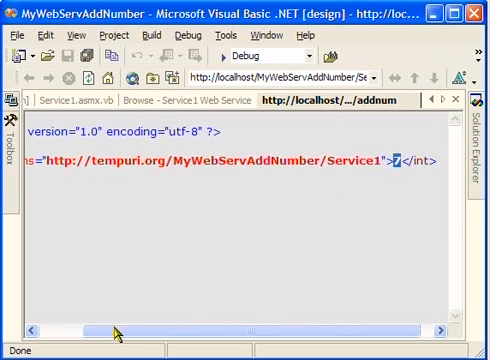
pyautogui.hscroll(-3)
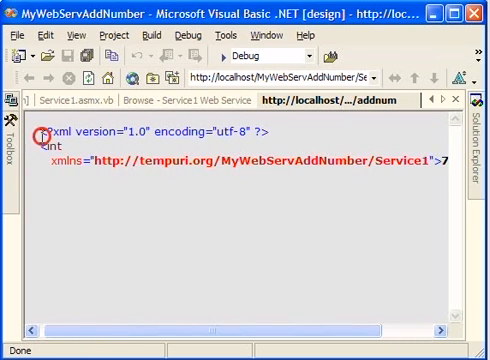